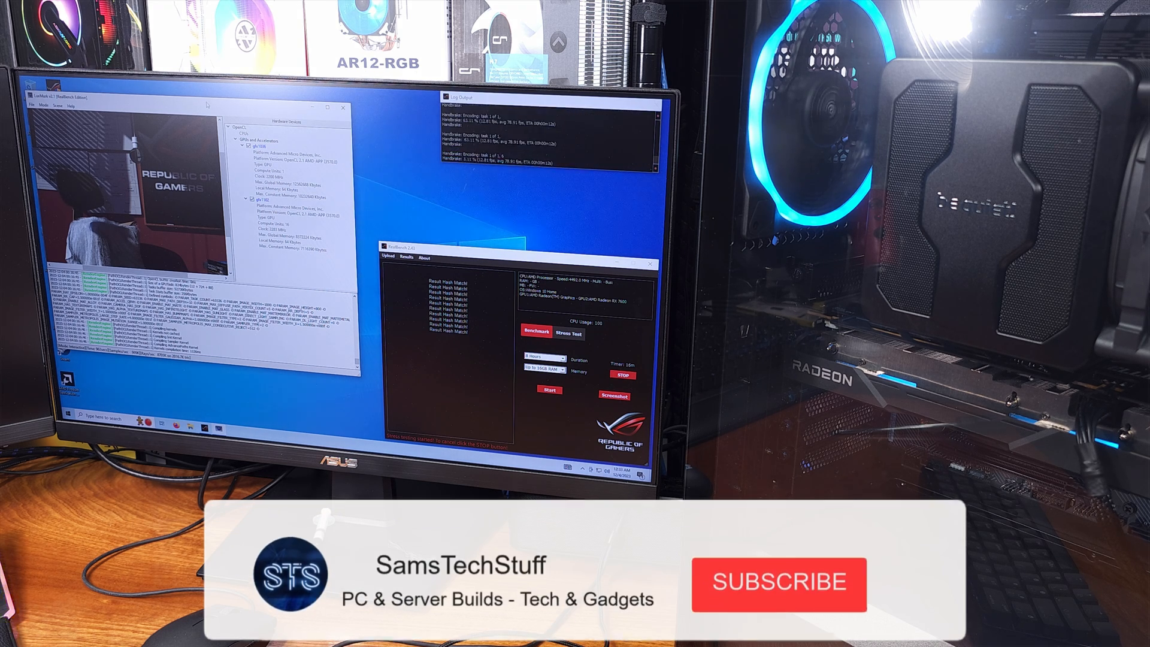
left_click(779, 583)
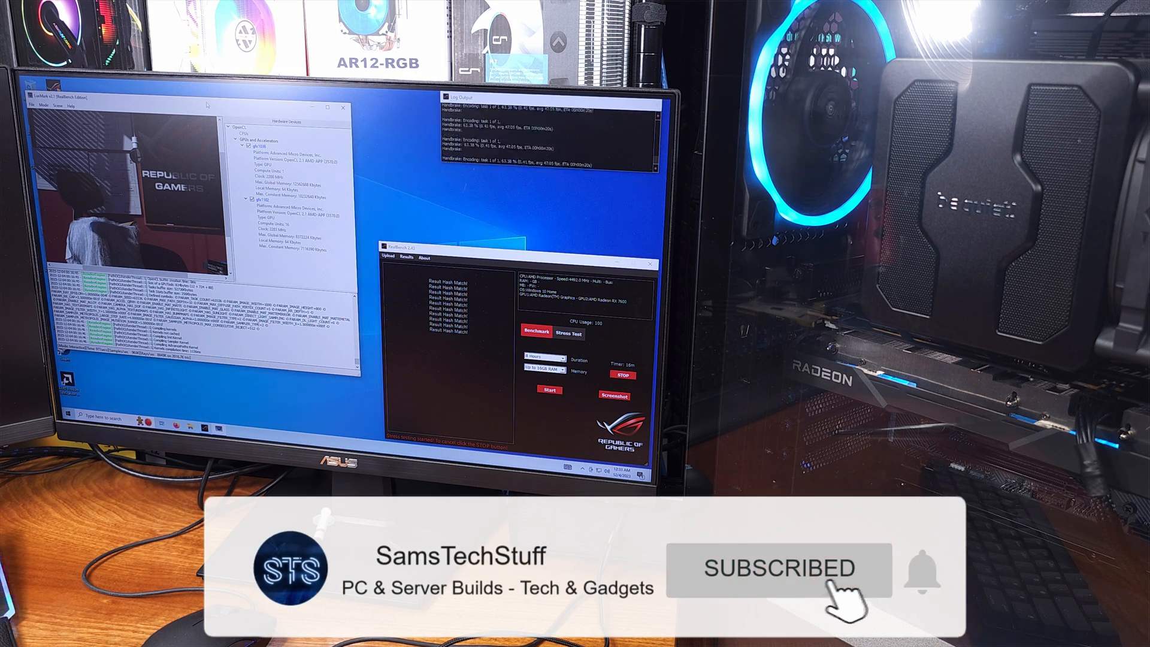